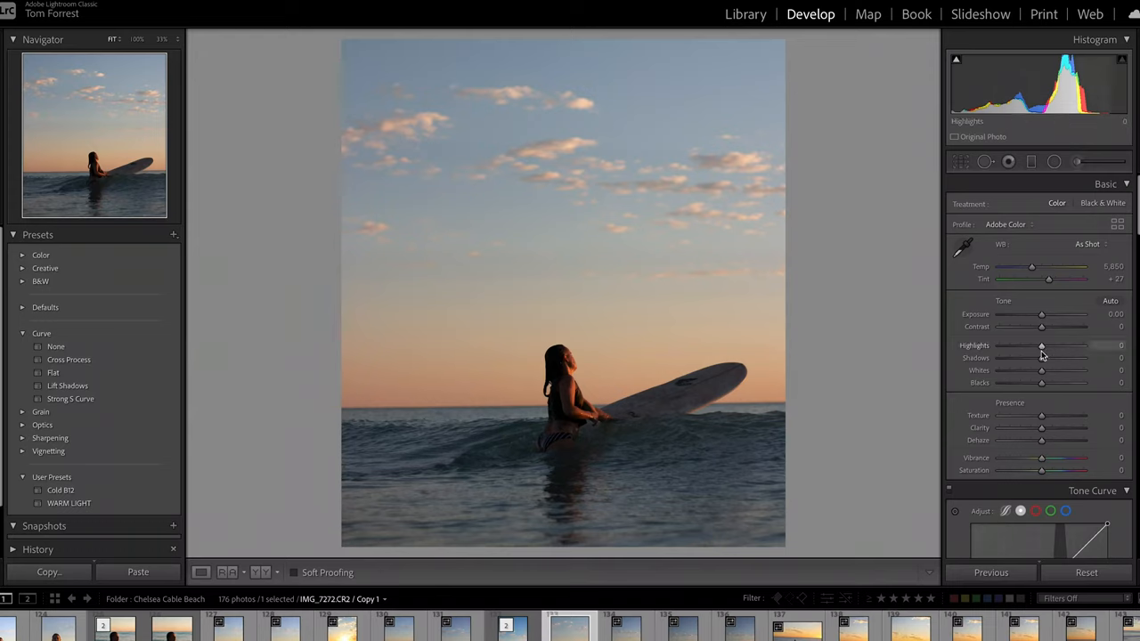
# - Lift Shadows to +67 and Contrast to +26 on the sunset surfer photo
pyautogui.moveTo(1042, 358); pyautogui.dragTo(1061, 359)
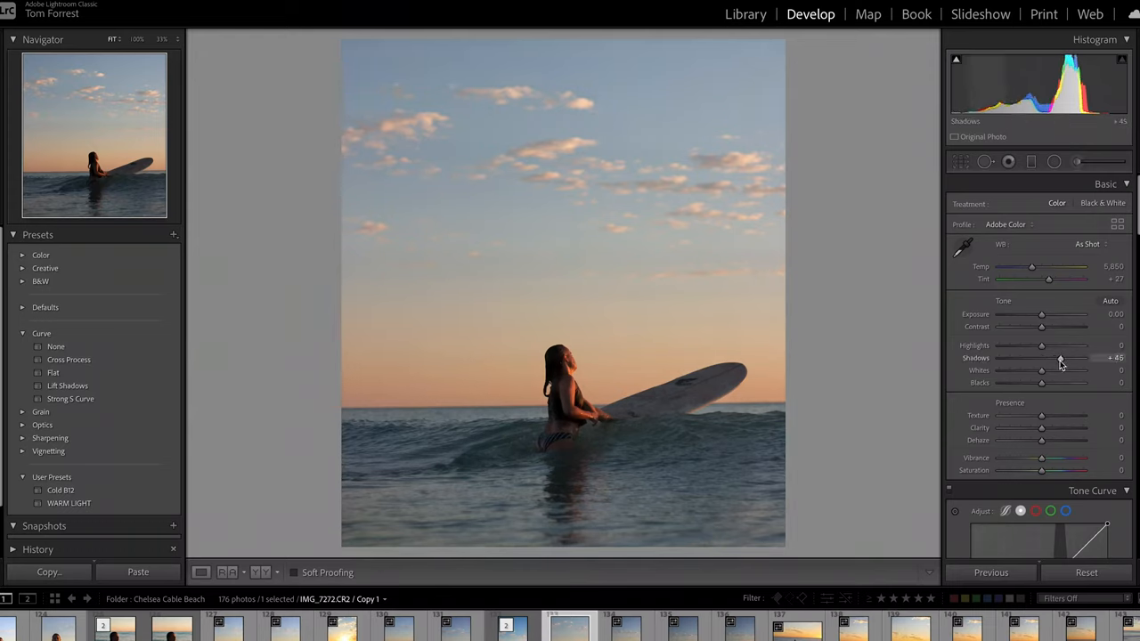
pyautogui.moveTo(1060, 359); pyautogui.dragTo(1065, 358)
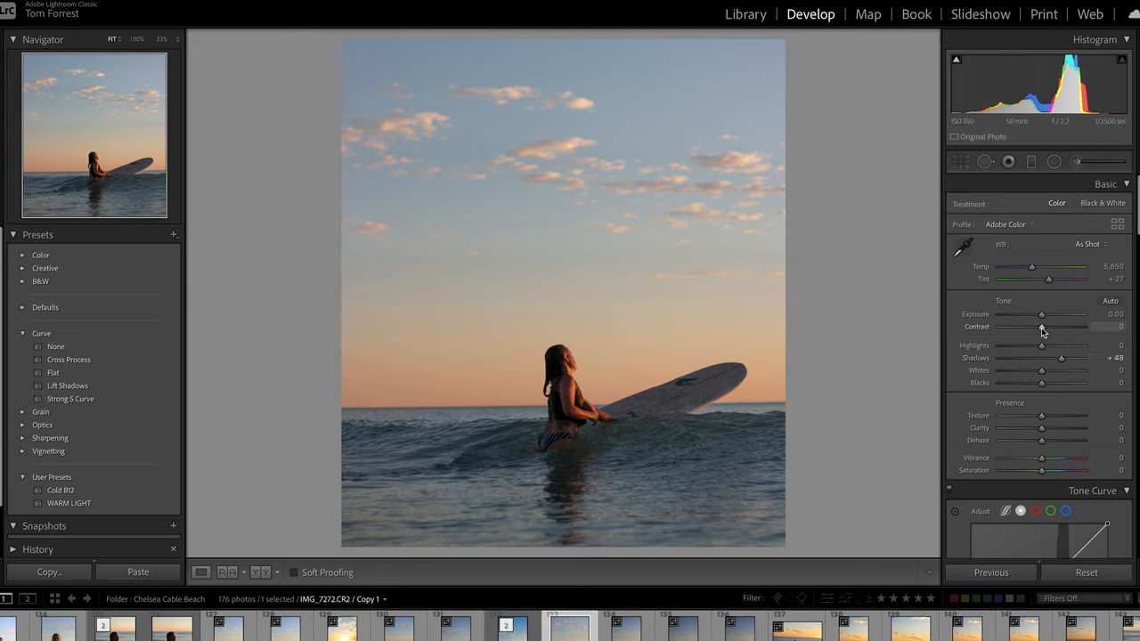
pyautogui.moveTo(1042, 327); pyautogui.dragTo(1051, 327)
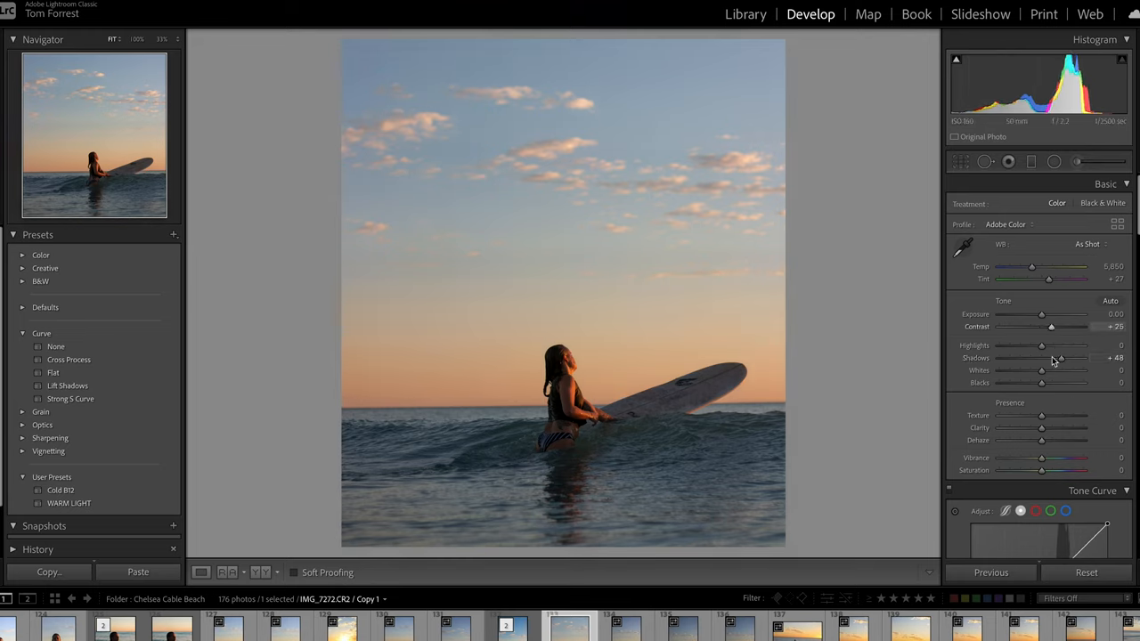
pyautogui.moveTo(1042, 358); pyautogui.dragTo(1070, 358)
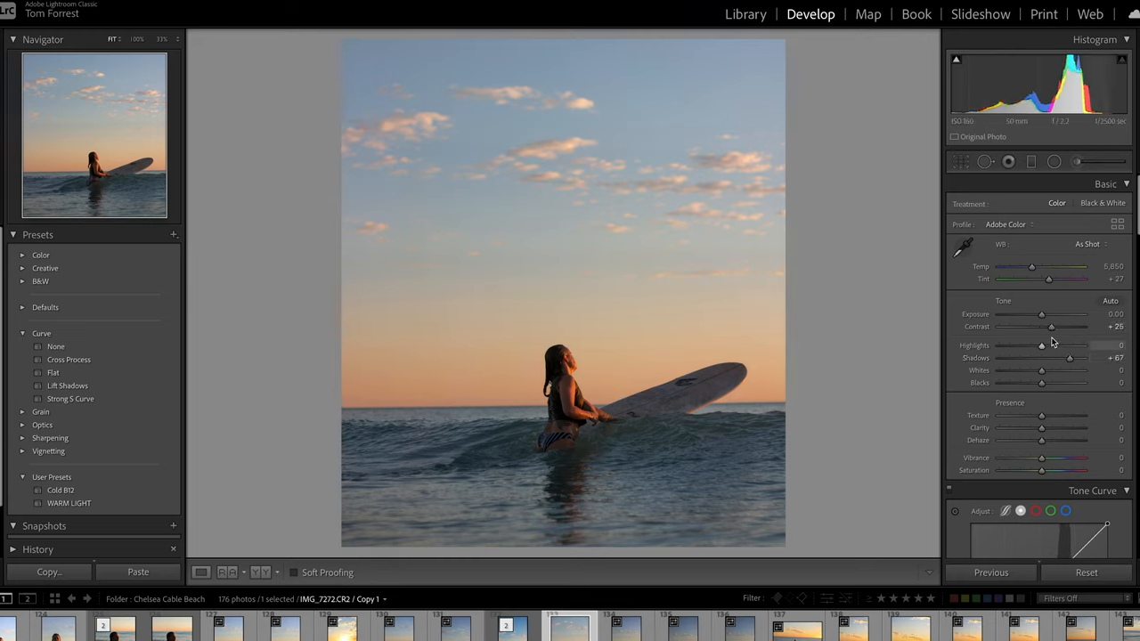
pyautogui.moveTo(1041, 326); pyautogui.dragTo(1055, 326)
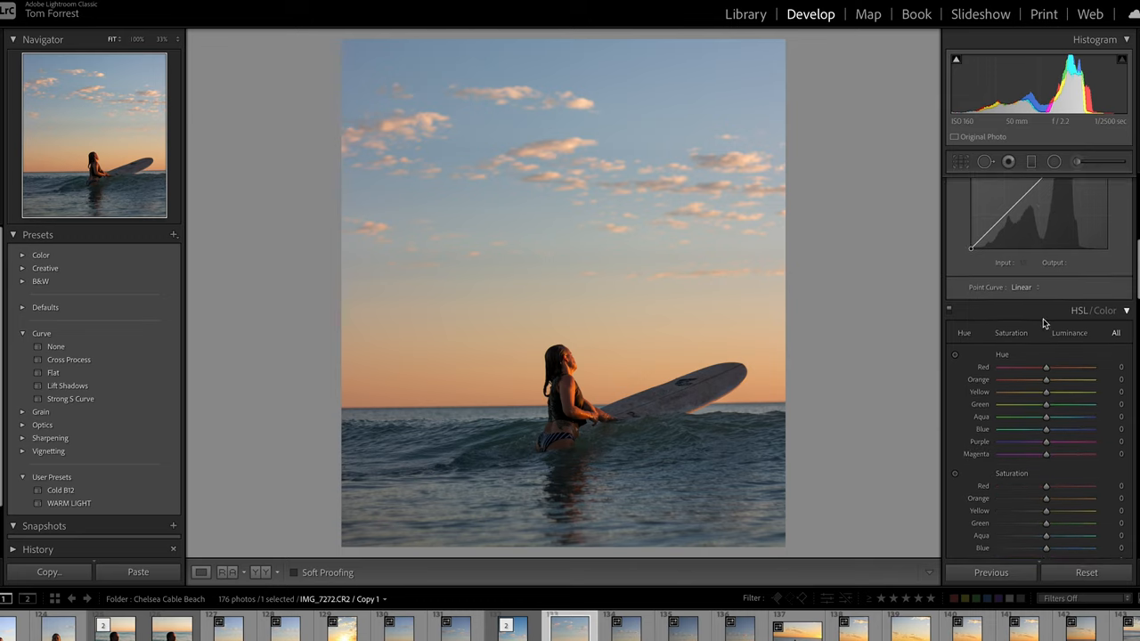
# - Add film grain to the surfer shot, pushing the Grain Amount to about 66
pyautogui.scroll(-3)
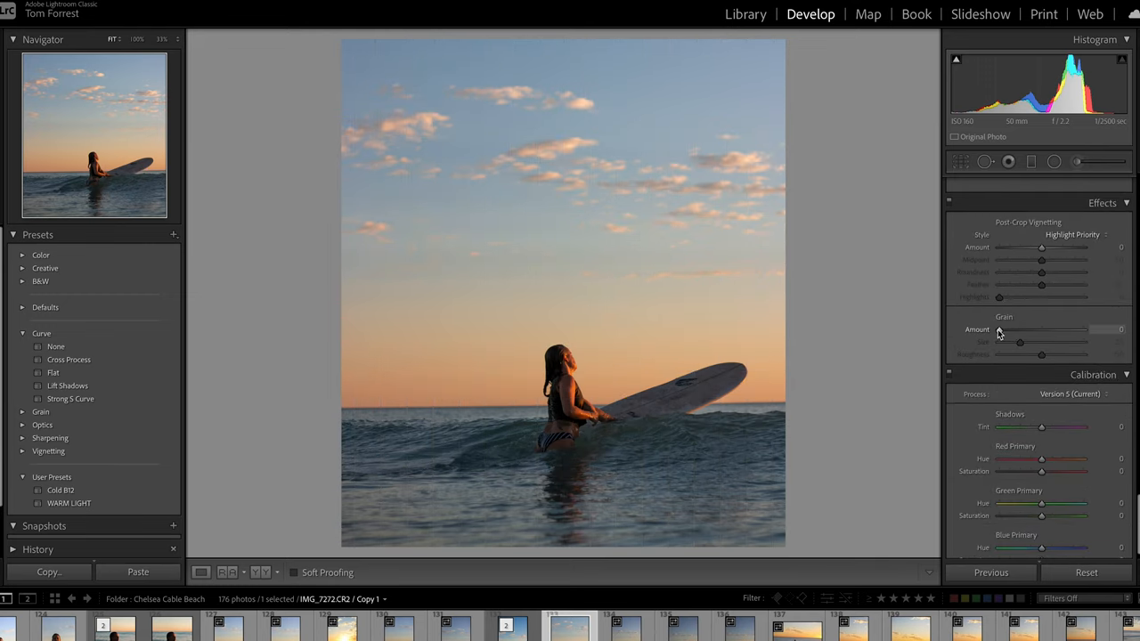
pyautogui.moveTo(999, 330); pyautogui.dragTo(1042, 330)
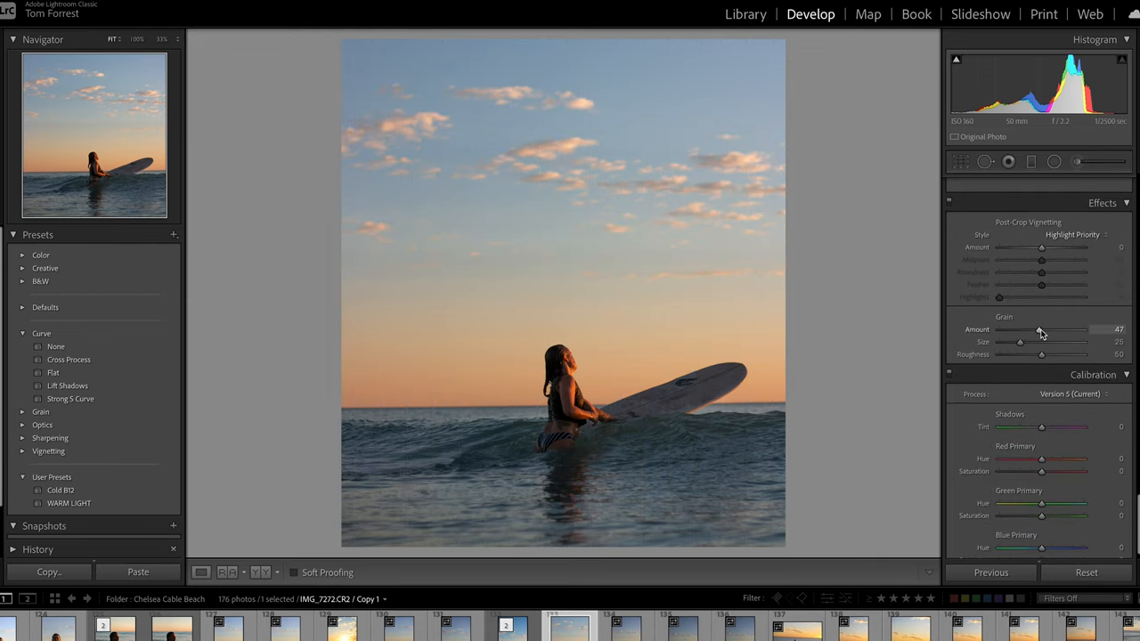
pyautogui.moveTo(1040, 342); pyautogui.dragTo(1056, 342)
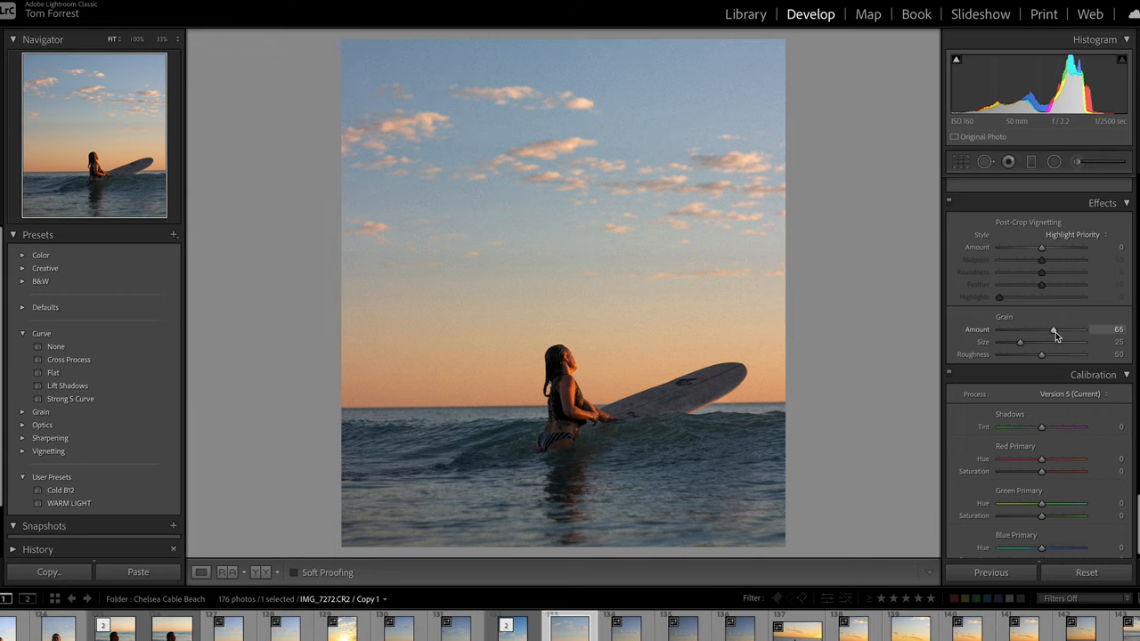
pyautogui.moveTo(1055, 330); pyautogui.dragTo(1060, 330)
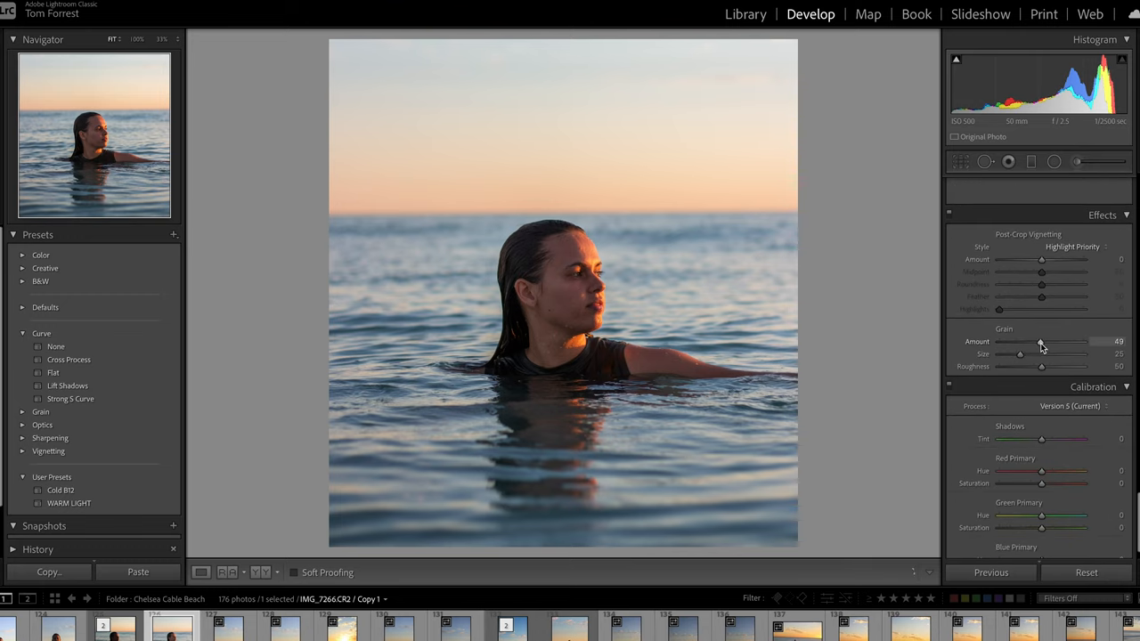
# - Set the Grain Amount to about 49 on the photo of the woman in the water
pyautogui.moveTo(1040, 342); pyautogui.dragTo(1048, 342)
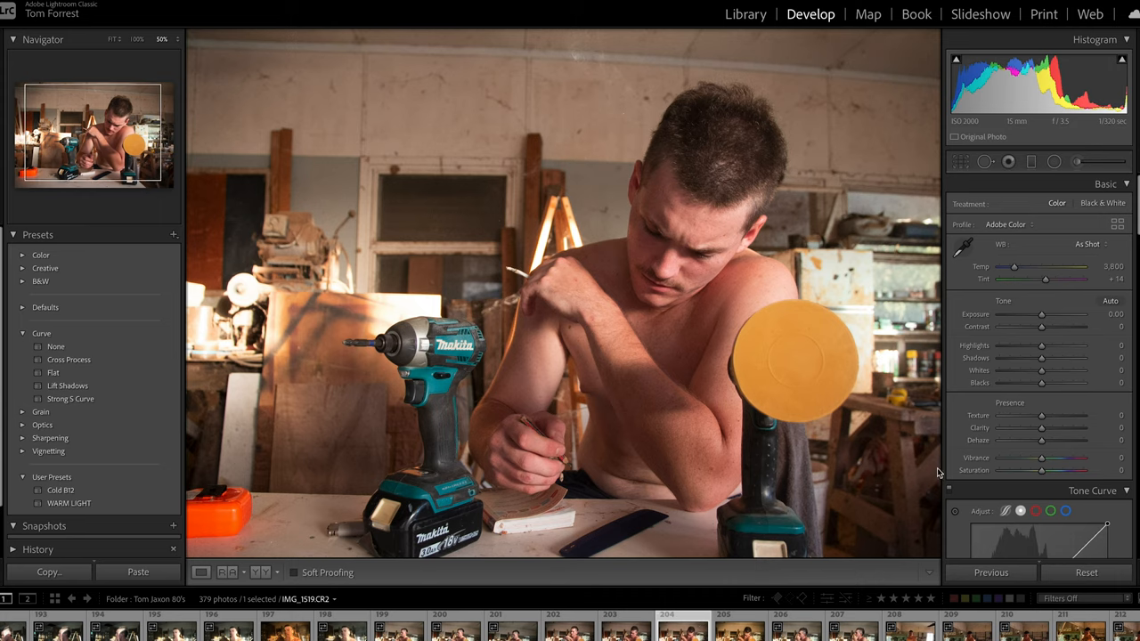
# - Raise the workshop portrait's Contrast to +48
pyautogui.moveTo(1041, 326); pyautogui.dragTo(1060, 326)
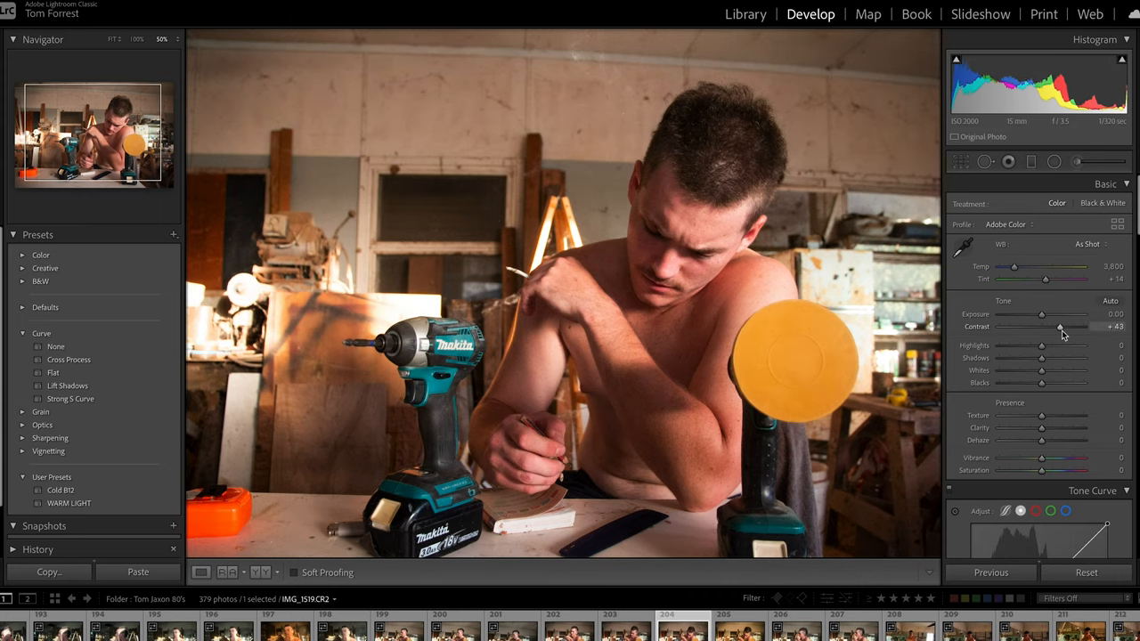
pyautogui.moveTo(1042, 327); pyautogui.dragTo(1069, 327)
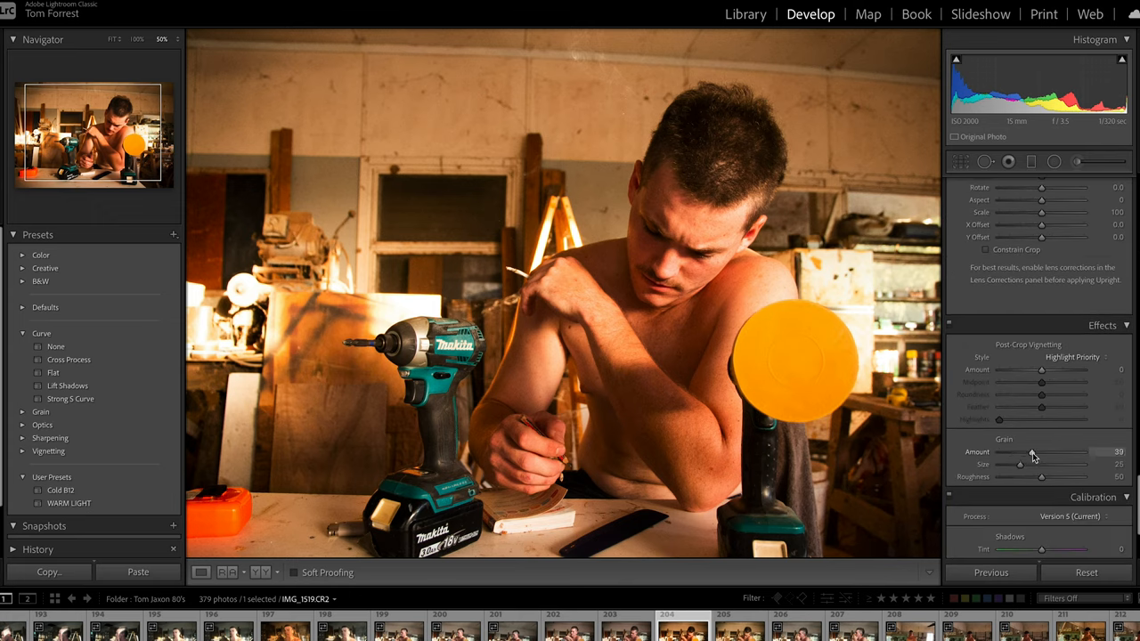
# - Set the workshop portrait's Grain Amount to about 39
pyautogui.moveTo(1033, 457); pyautogui.dragTo(1074, 456)
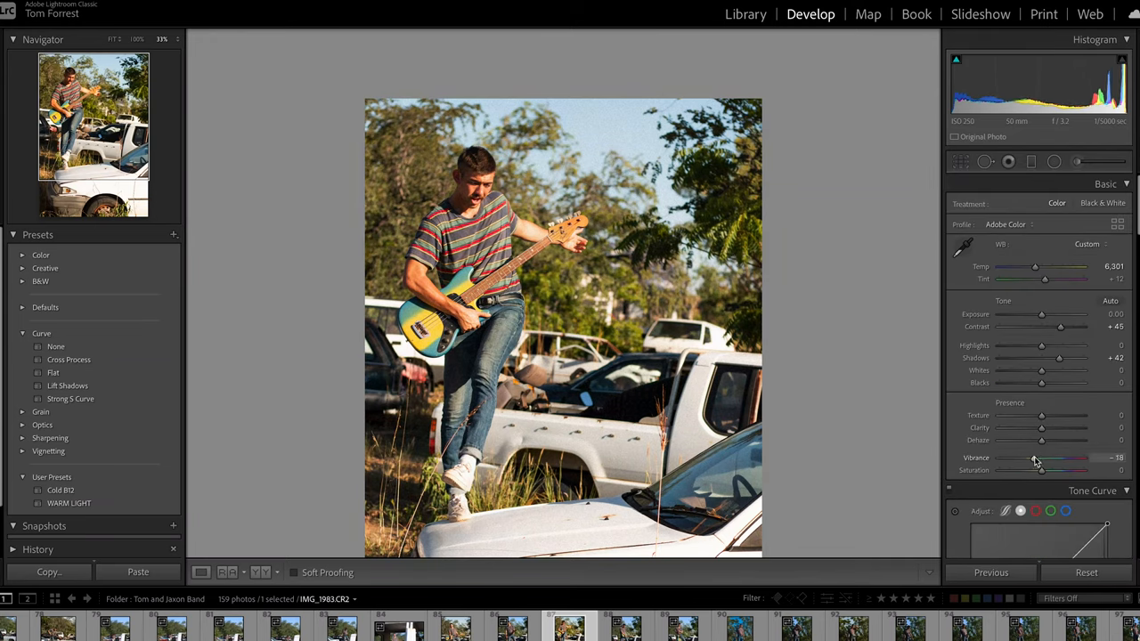
# - Lower the guitarist photo's Vibrance to -27 and raise Highlights to +49
pyautogui.moveTo(1033, 467); pyautogui.dragTo(1047, 466)
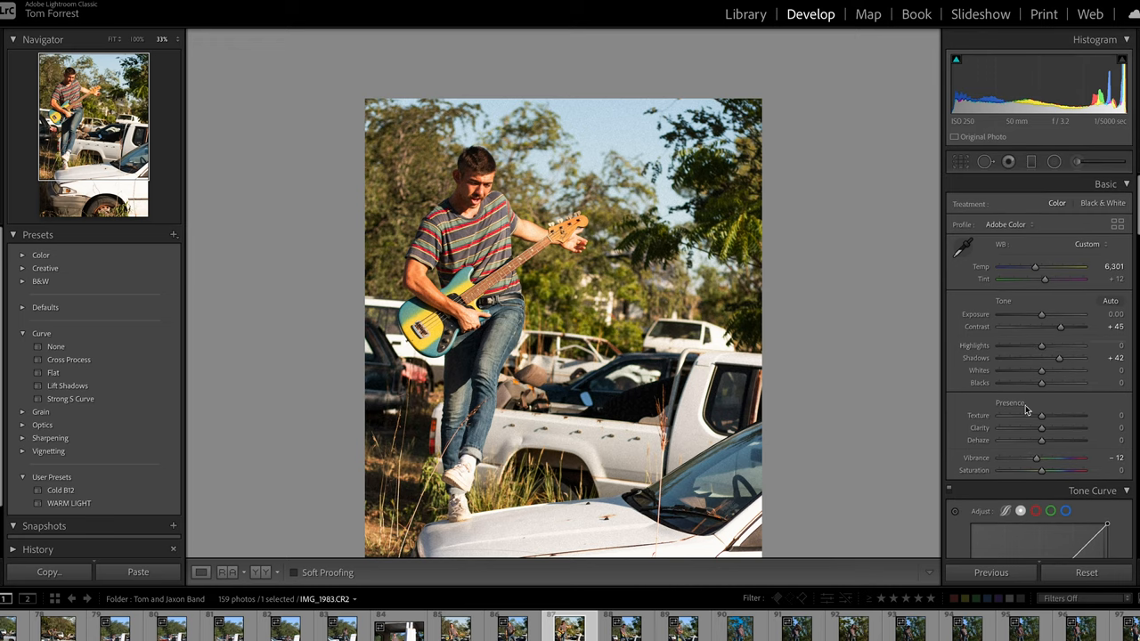
pyautogui.moveTo(1036, 458); pyautogui.dragTo(1031, 458)
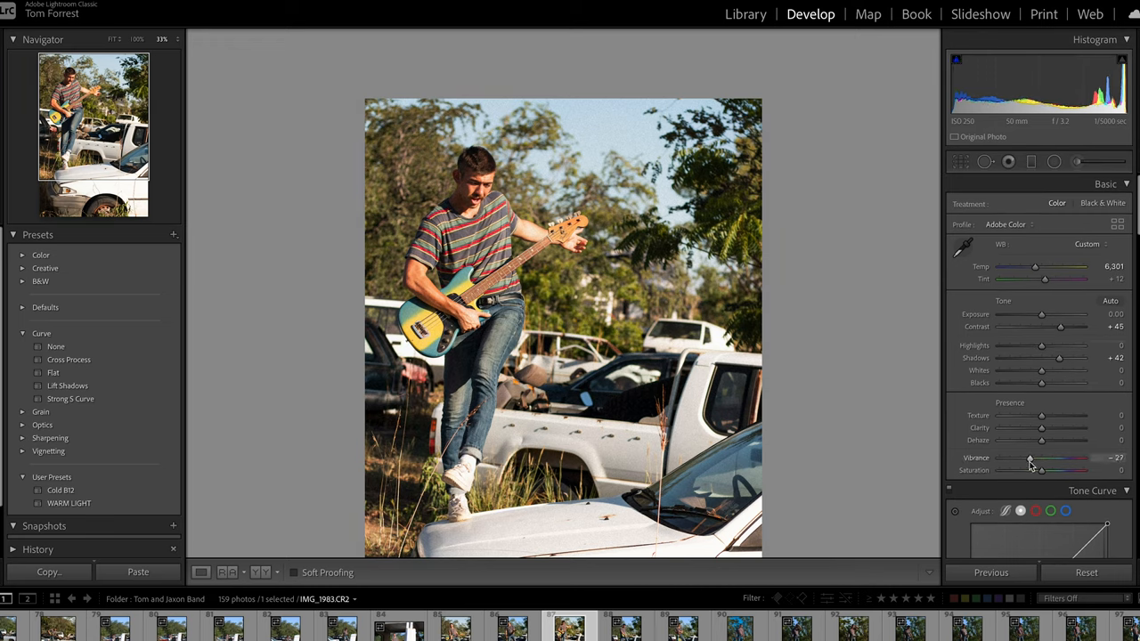
pyautogui.moveTo(1042, 346); pyautogui.dragTo(1062, 345)
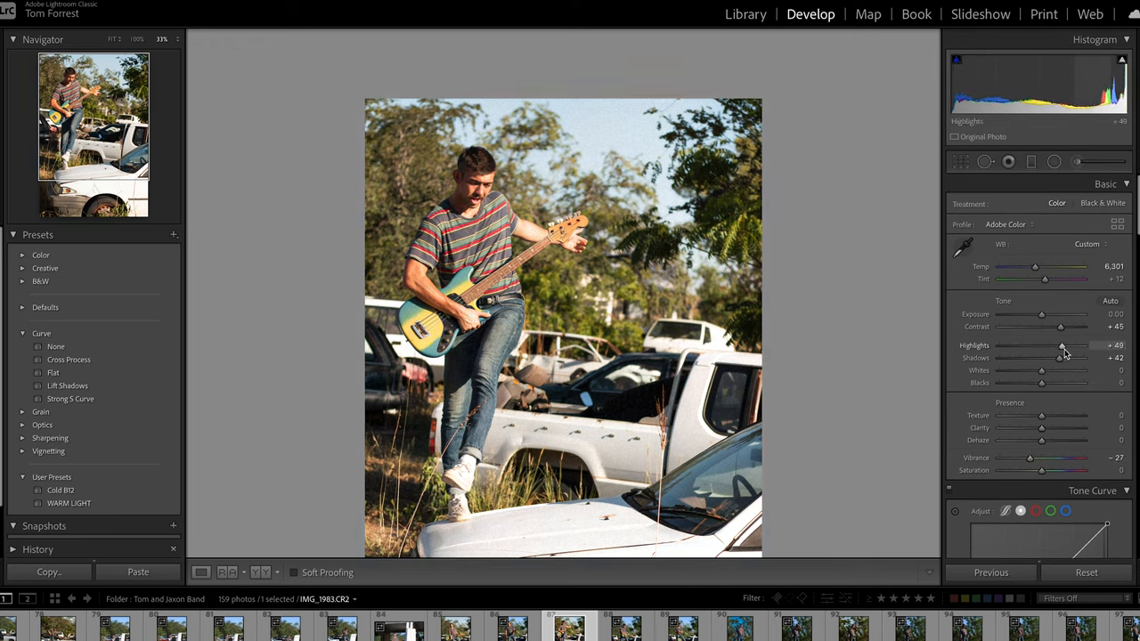